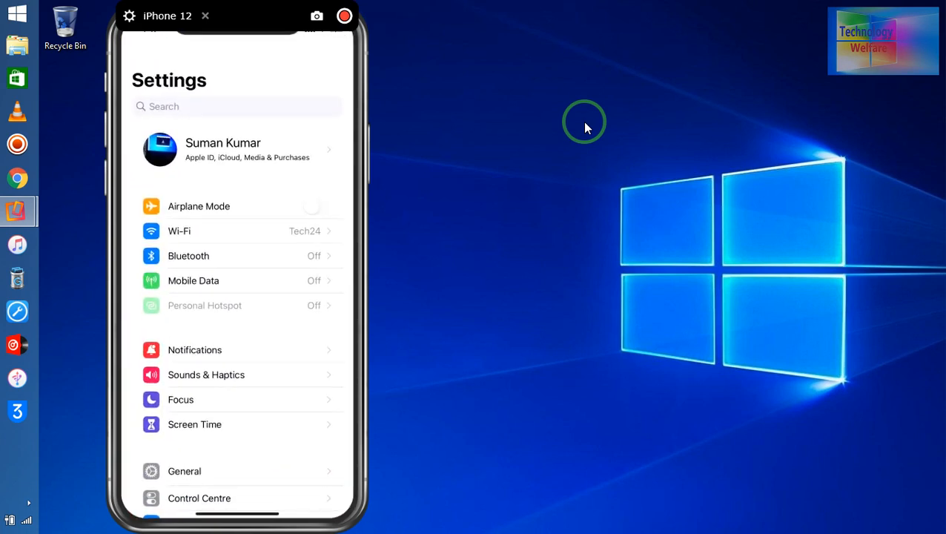
- Go to General > Software Update to confirm the iPhone runs iOS 15.4, up to date
scroll("down", 3)
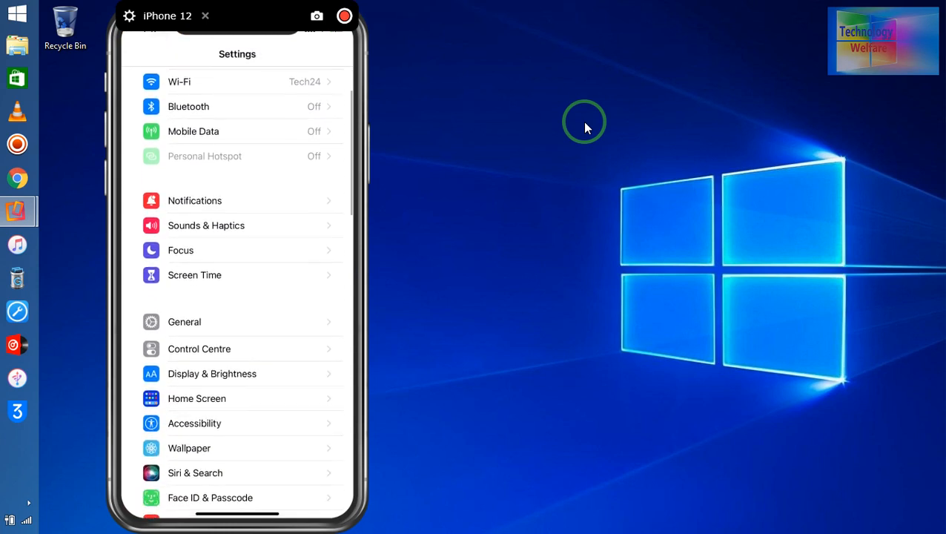
scroll("down", 3)
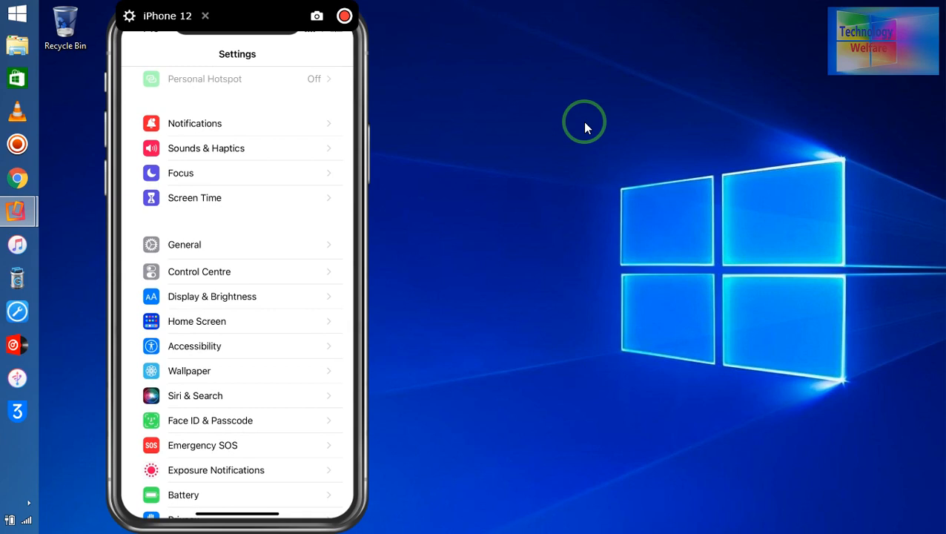
left_click(184, 243)
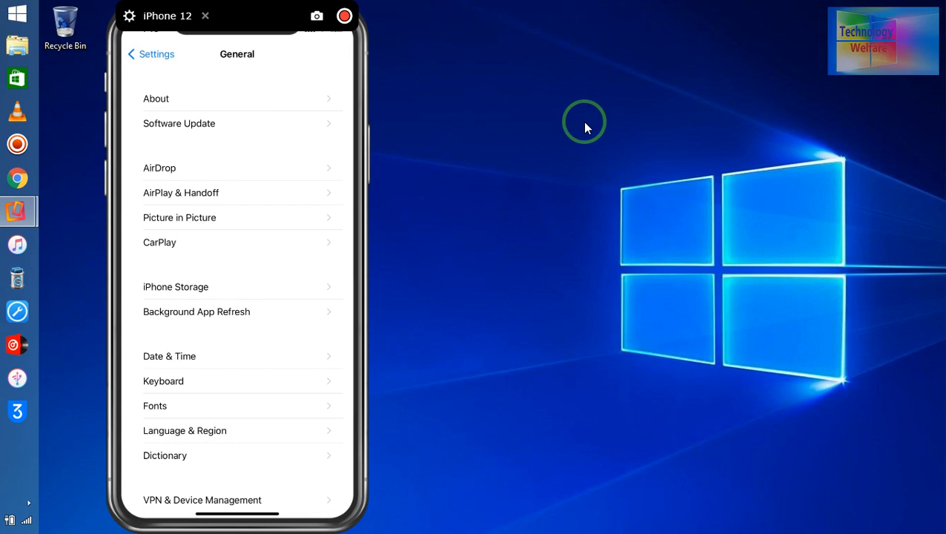
left_click(178, 123)
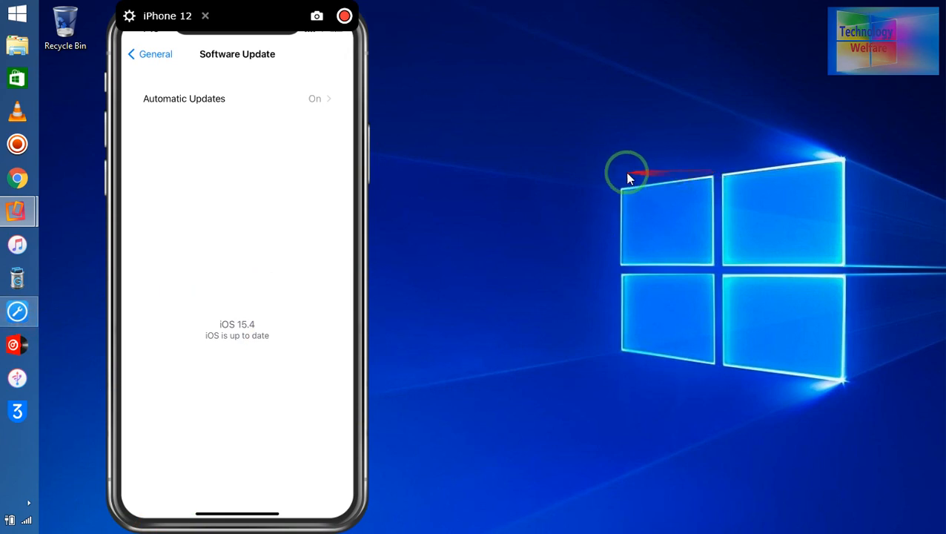
- Refresh the desktop twice, keep the unopenable shortcut, and start iMyFone Fixppo
right_click(626, 178)
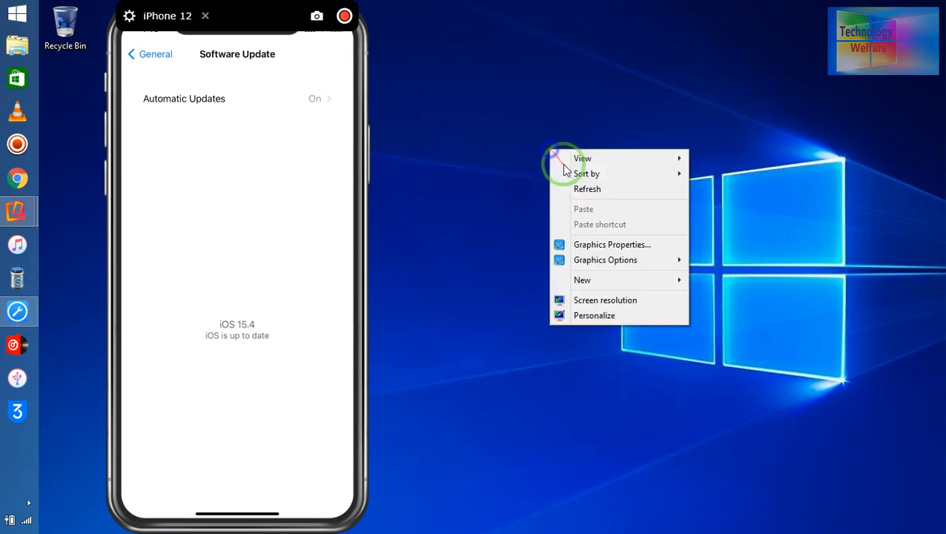
left_click(102, 358)
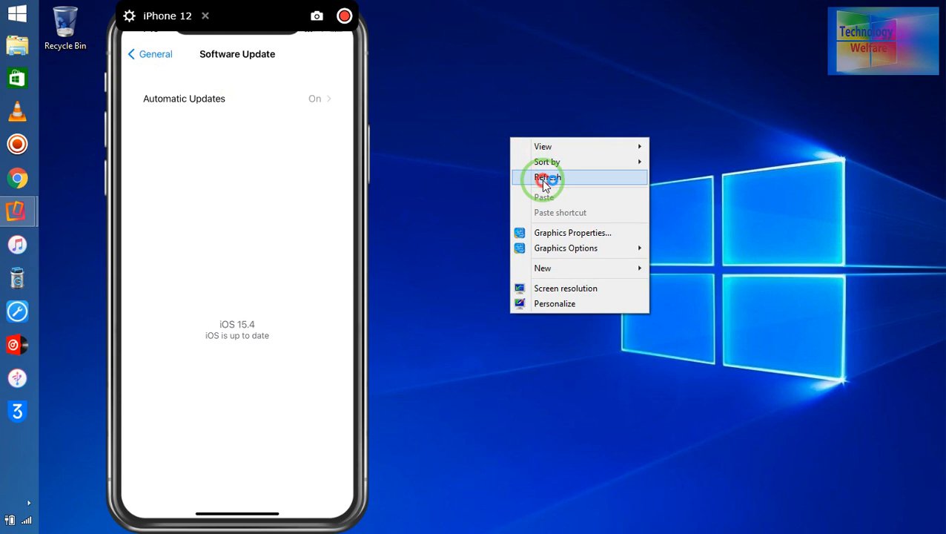
left_click(547, 178)
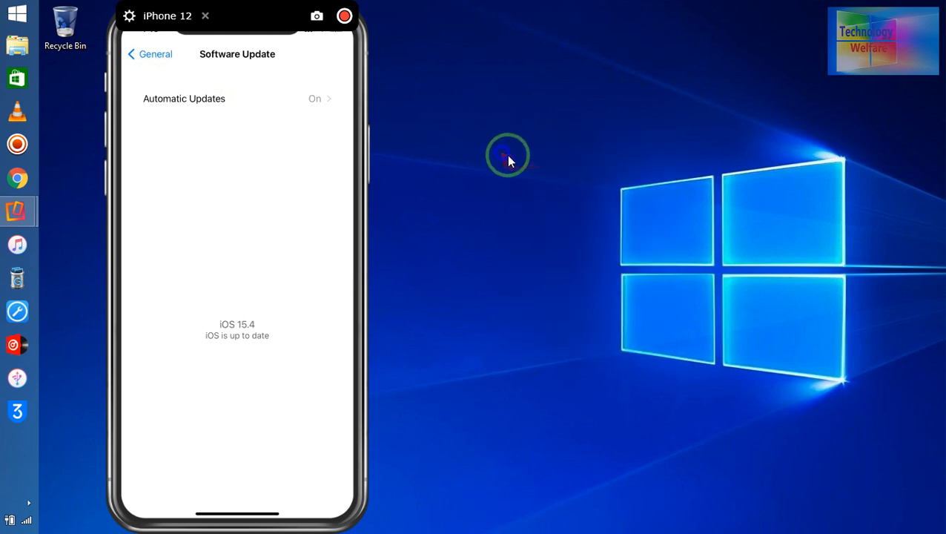
right_click(507, 155)
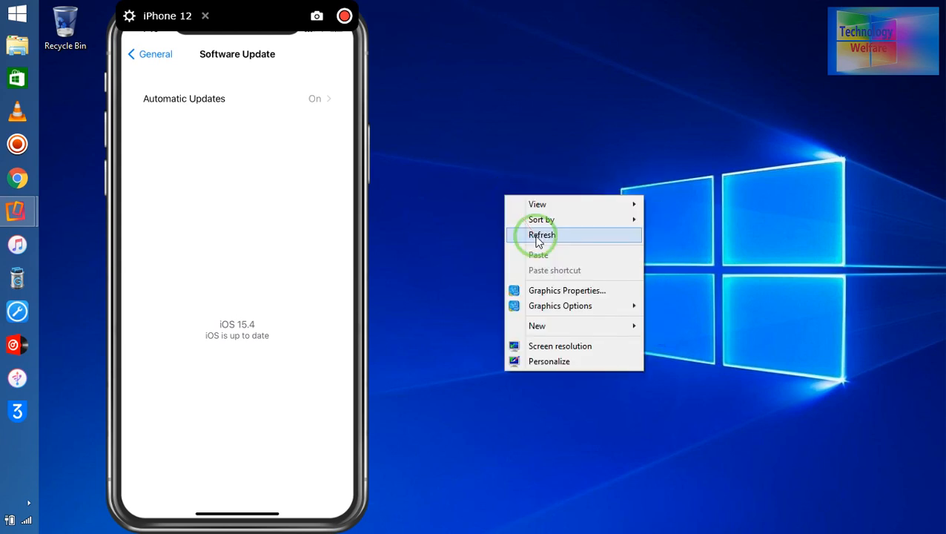
left_click(542, 234)
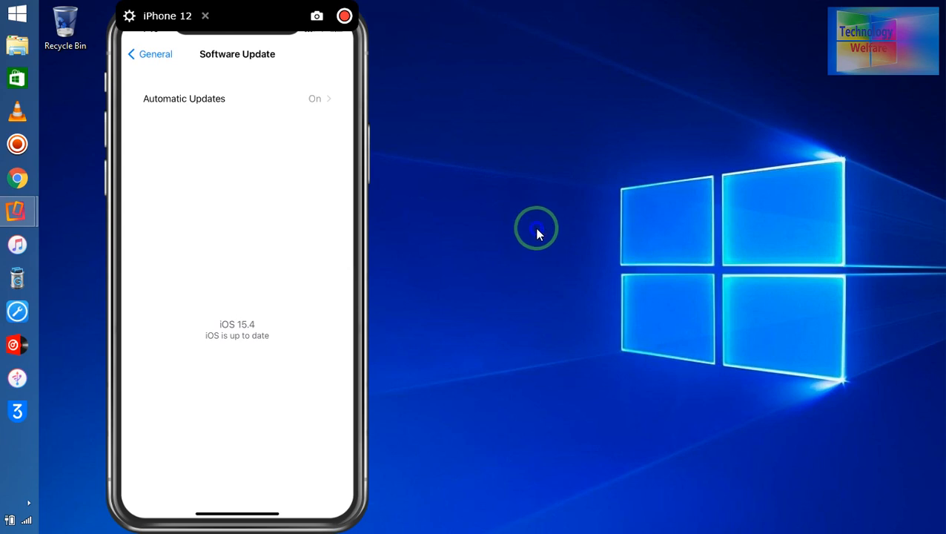
mouse_move(315, 393)
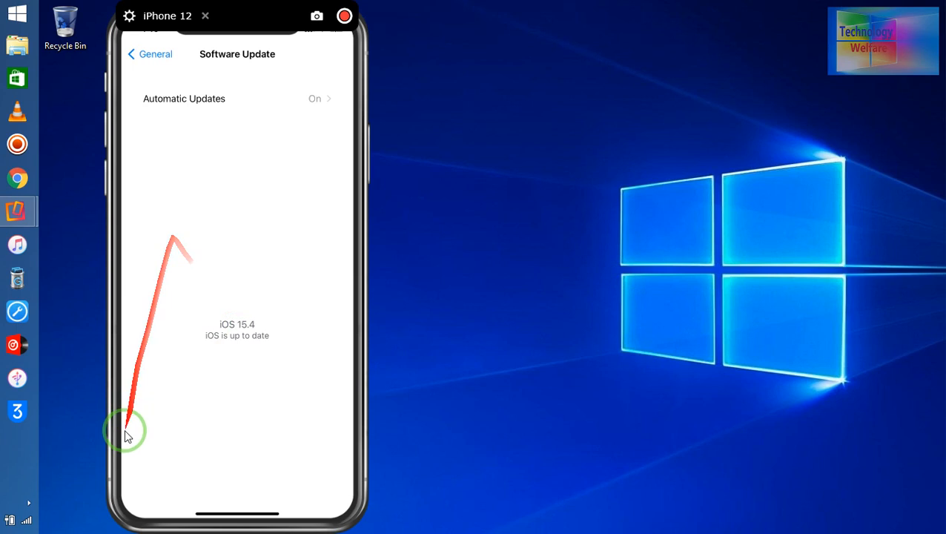
mouse_move(600, 297)
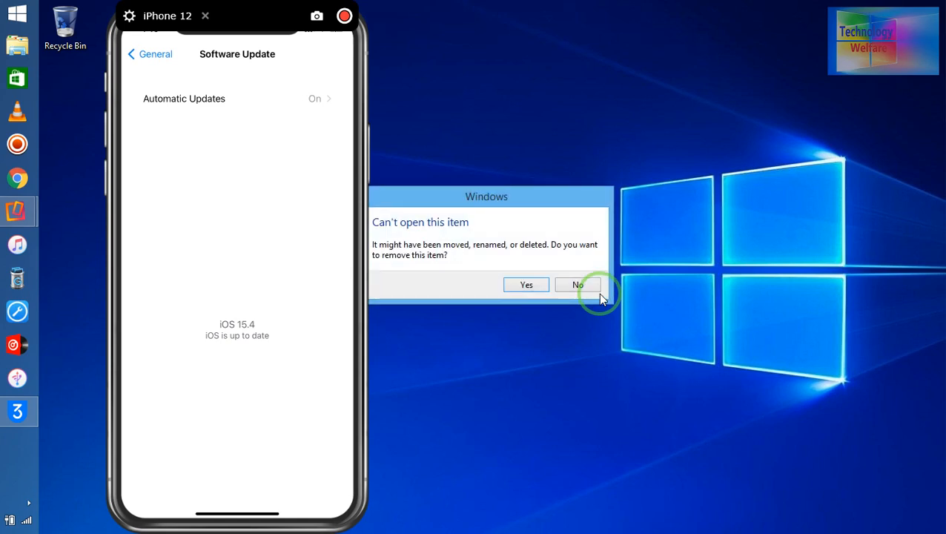
mouse_move(608, 293)
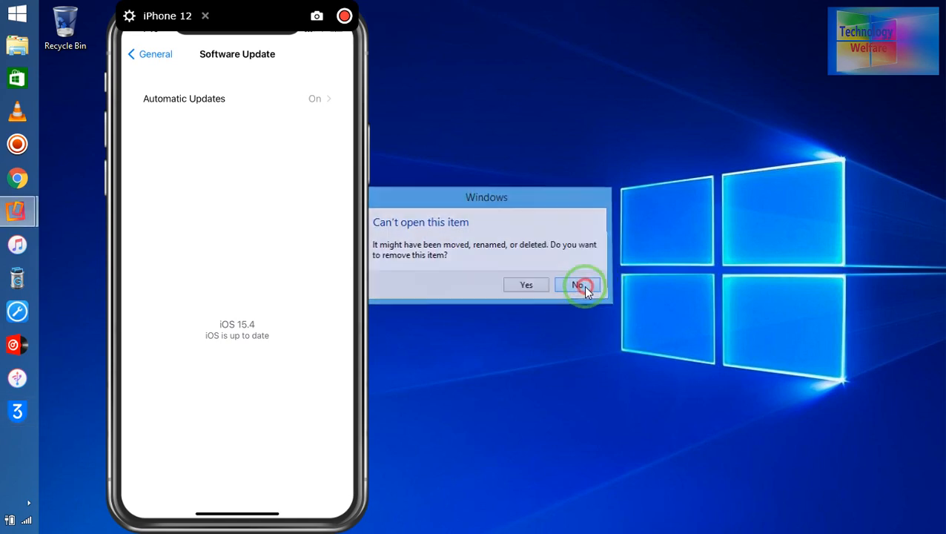
left_click(581, 285)
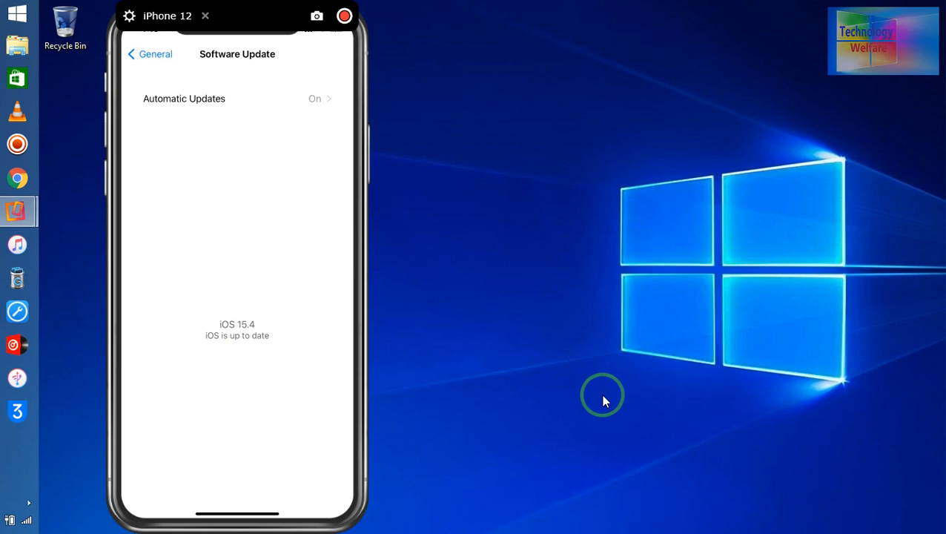
right_click(602, 395)
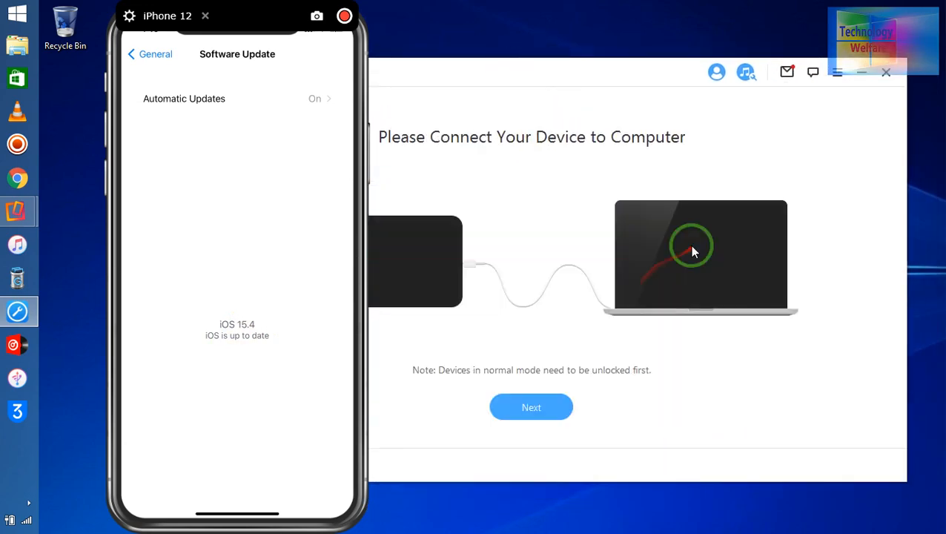
left_click(531, 406)
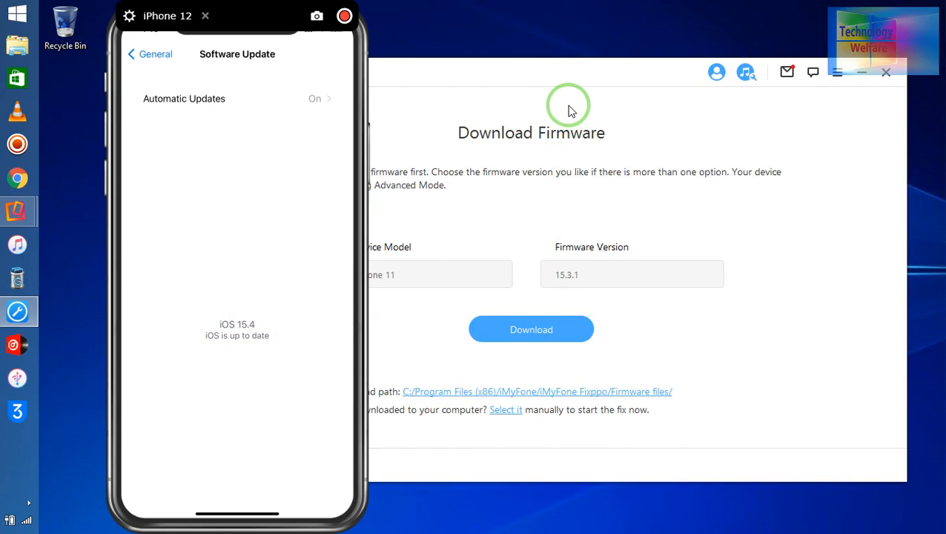
mouse_move(572, 77)
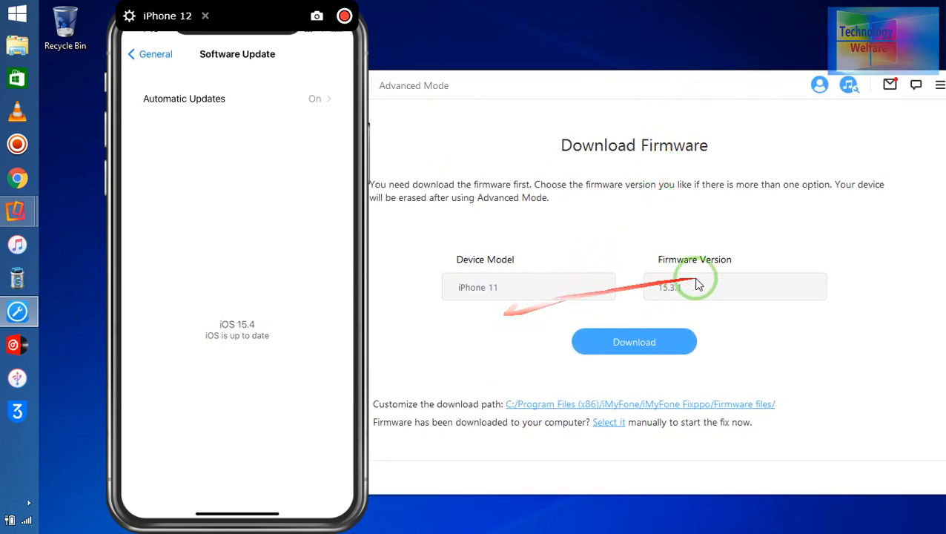
mouse_move(686, 295)
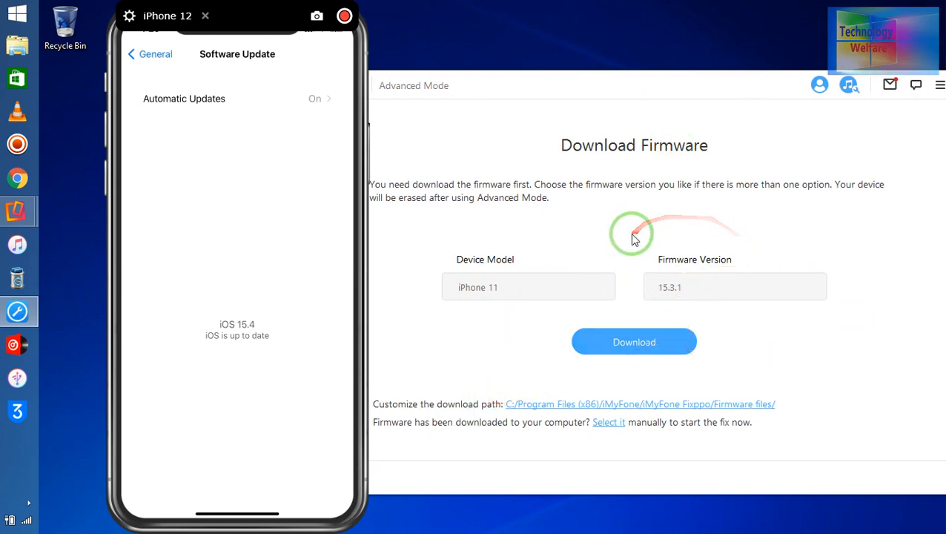
mouse_move(631, 235)
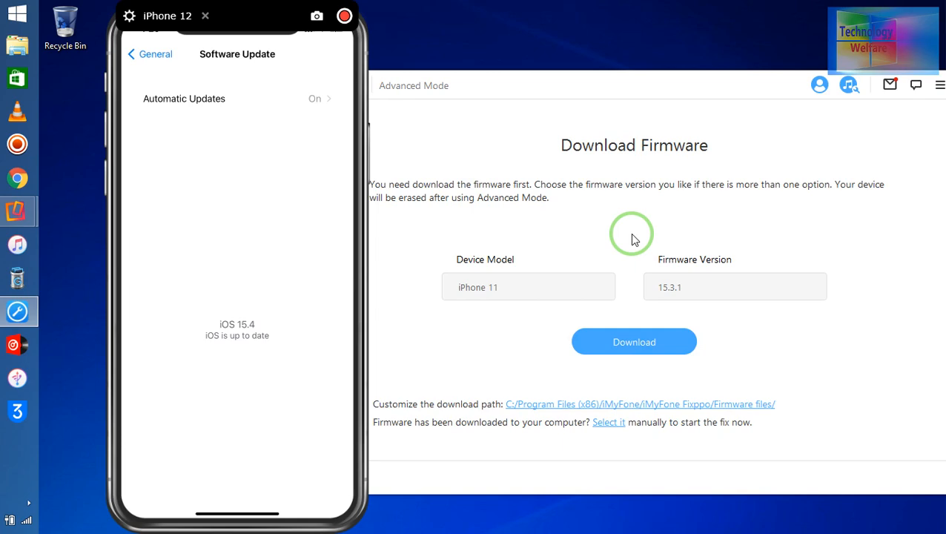
mouse_move(541, 88)
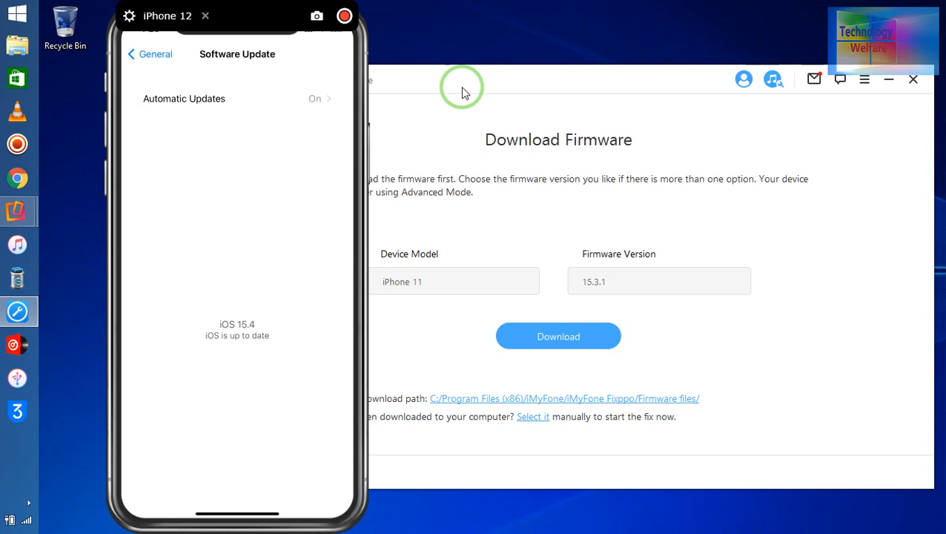
mouse_move(589, 183)
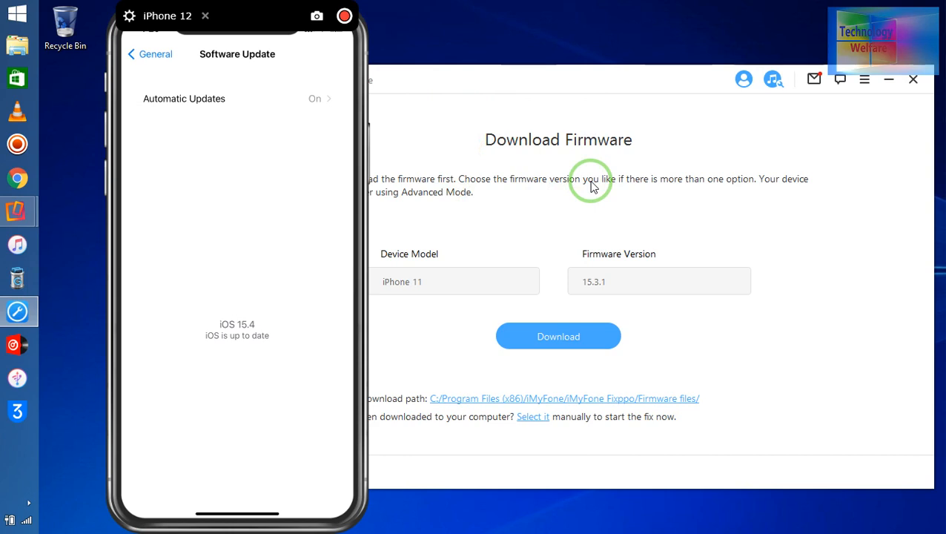
mouse_move(584, 170)
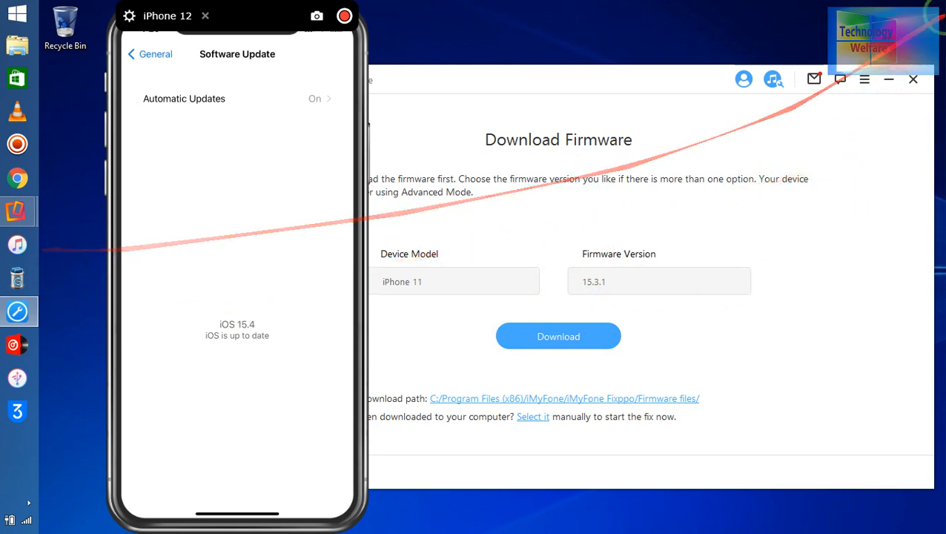
left_click(913, 79)
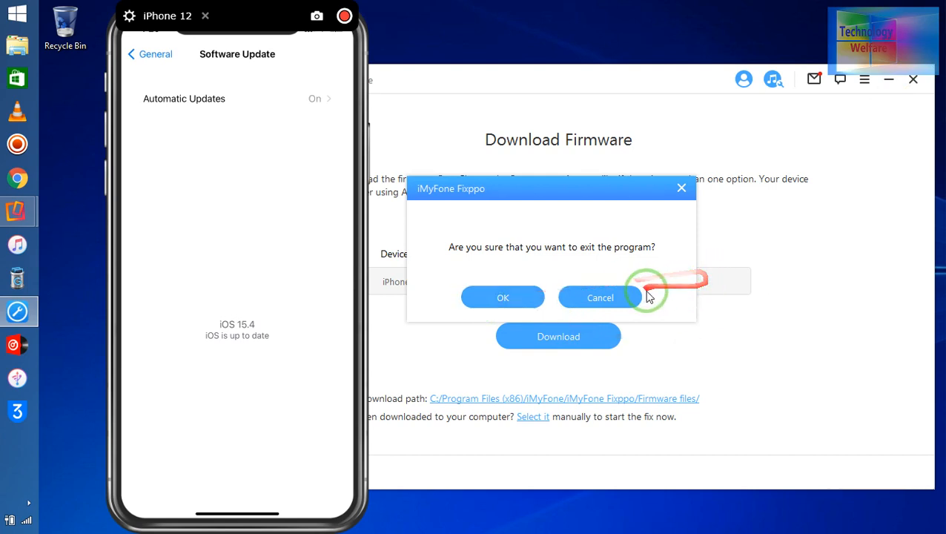
- Confirm quitting Fixppo, refresh the desktop, and remove the dead shortcut
left_click(503, 297)
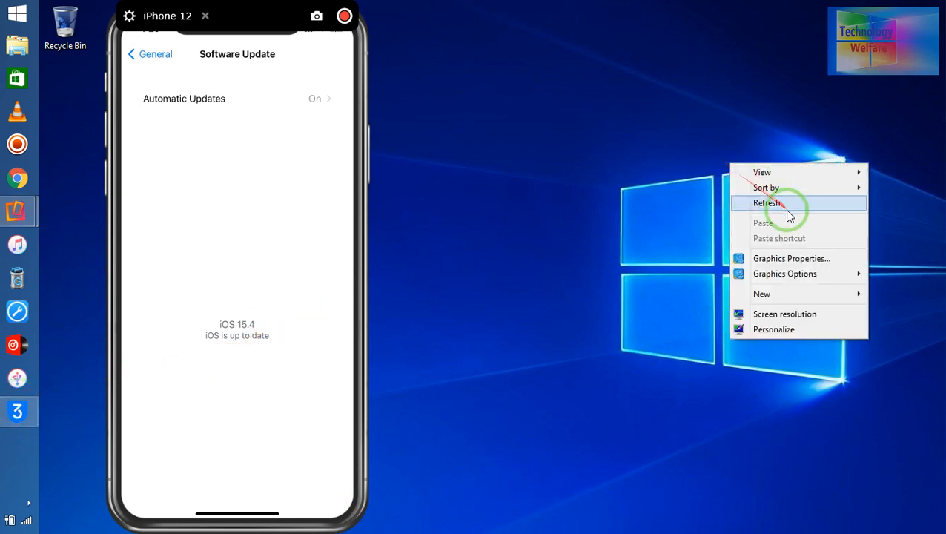
left_click(766, 202)
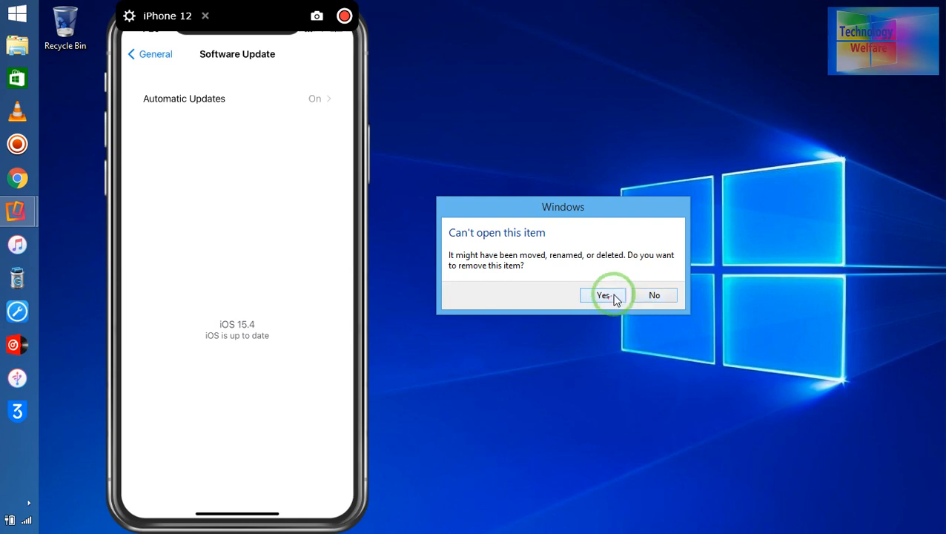
left_click(604, 295)
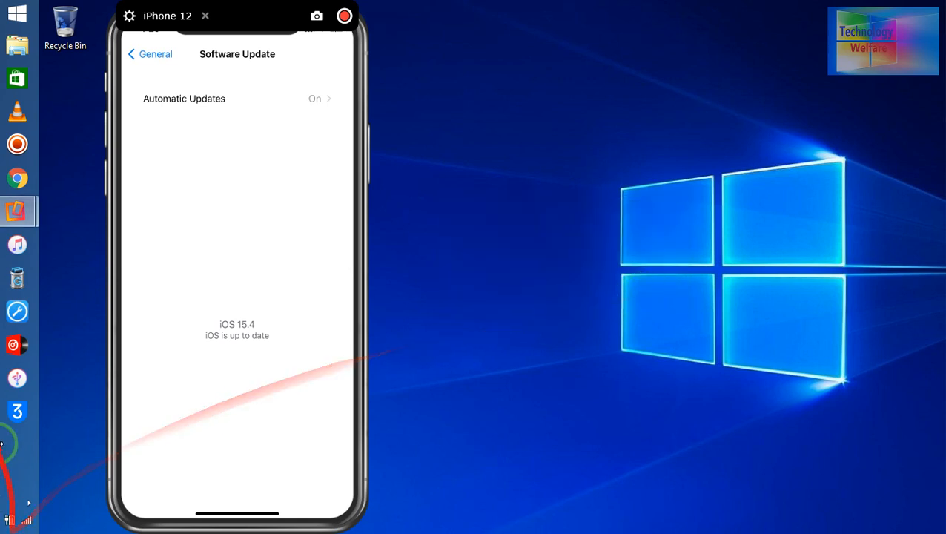
mouse_move(17, 410)
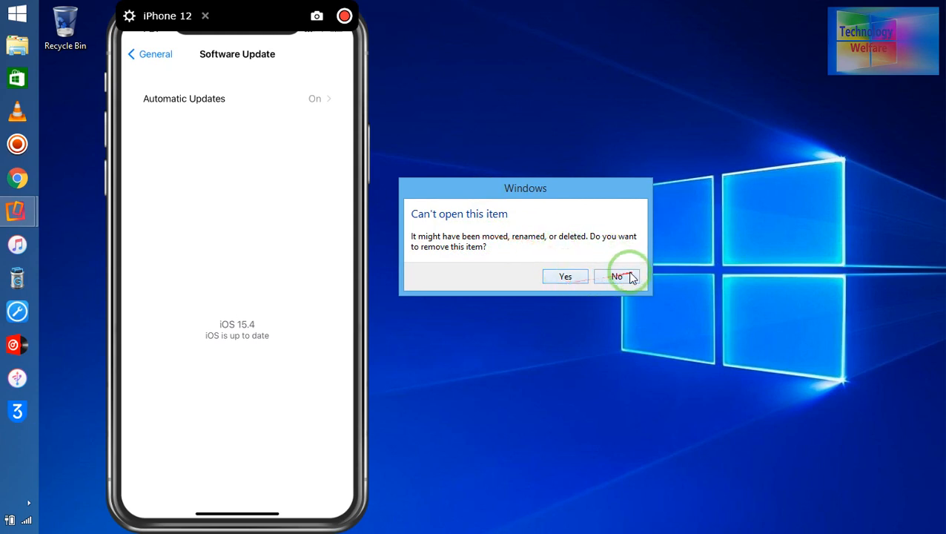
mouse_move(487, 297)
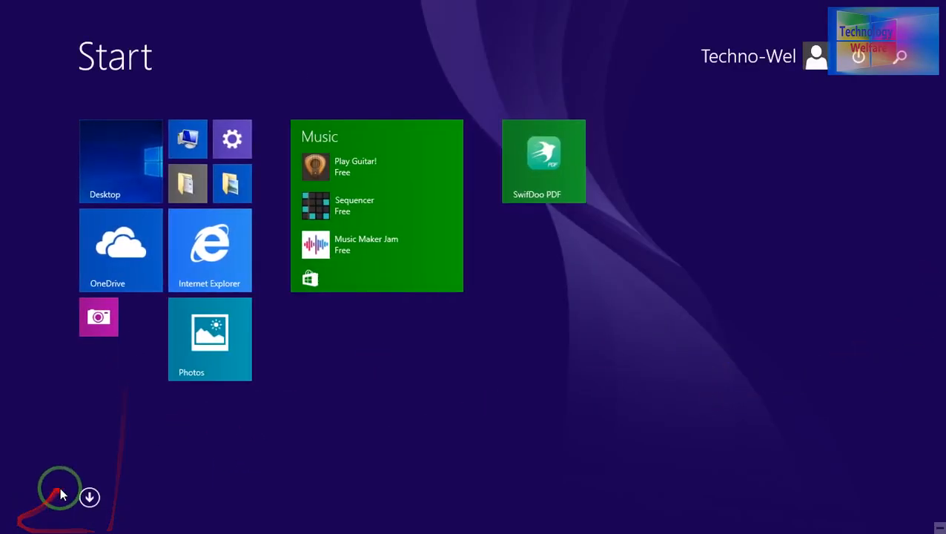
- Switch from the Start screen to the desktop and refresh it while 3uTools opens
left_click(89, 497)
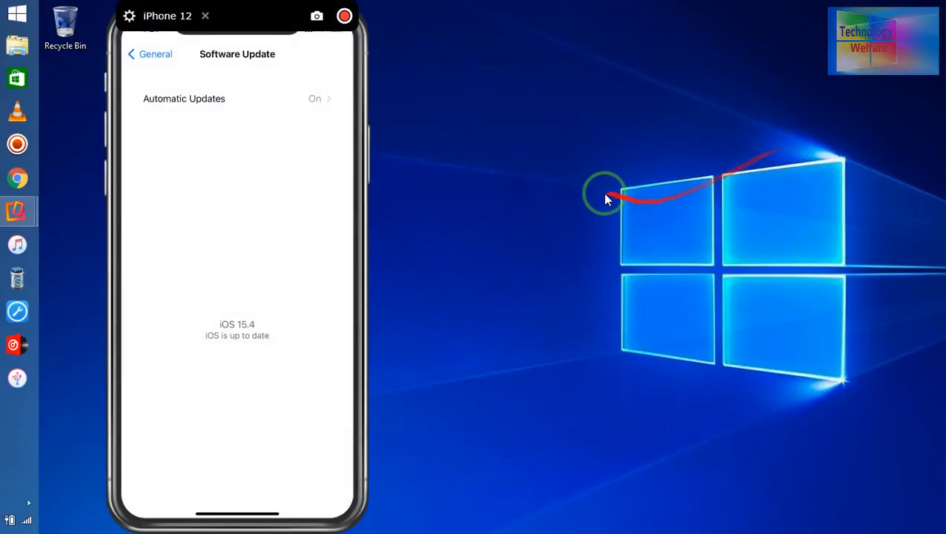
mouse_move(503, 255)
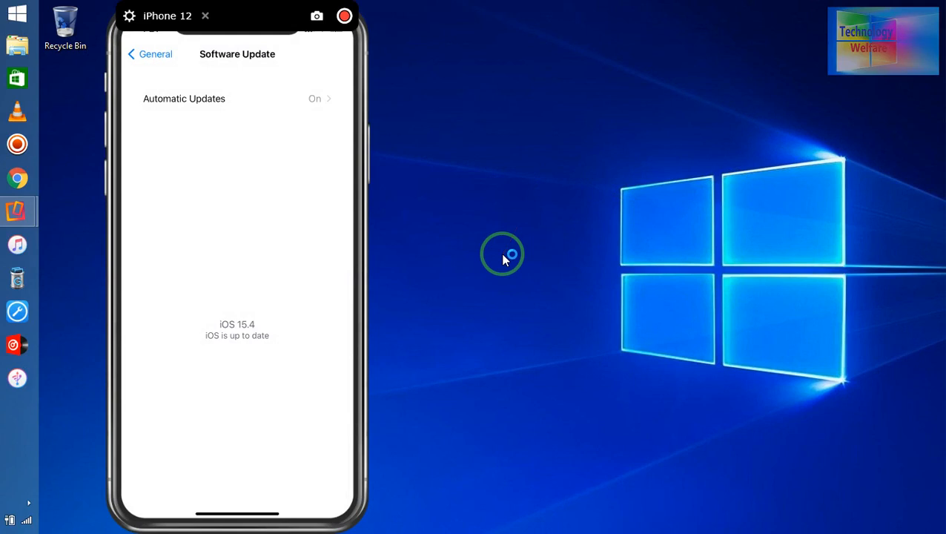
mouse_move(539, 295)
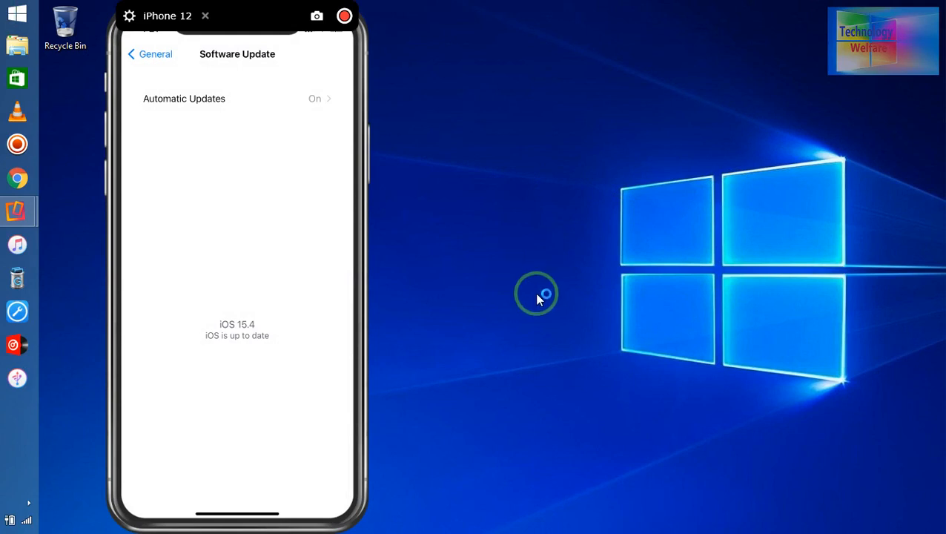
mouse_move(497, 245)
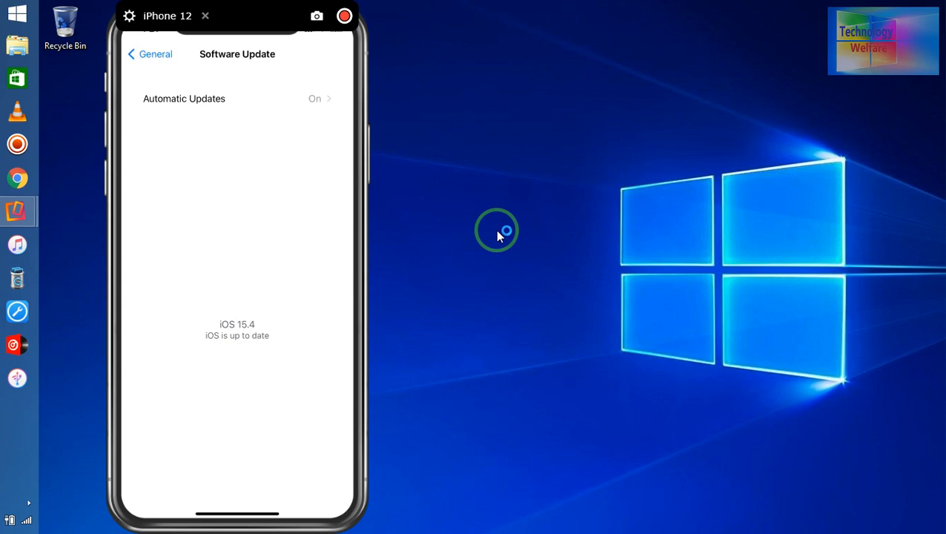
mouse_move(498, 236)
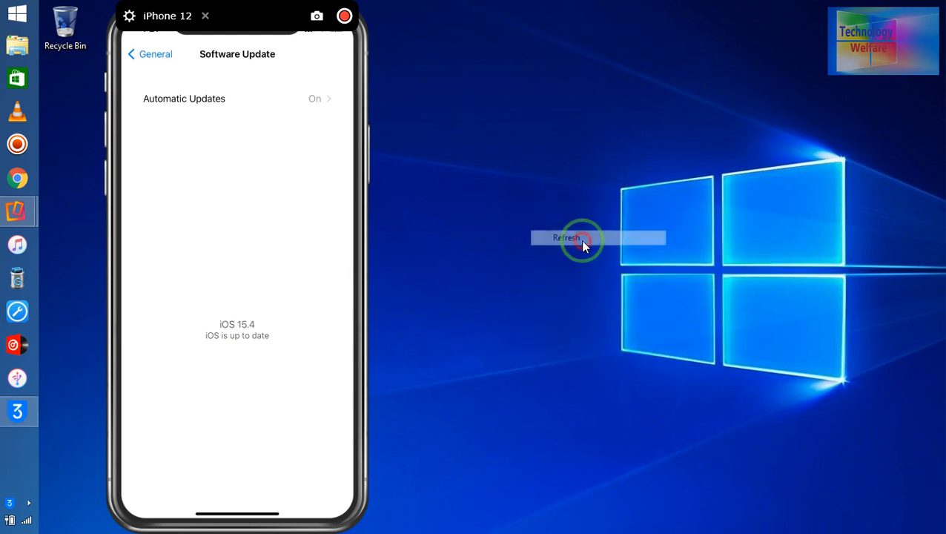
left_click(566, 237)
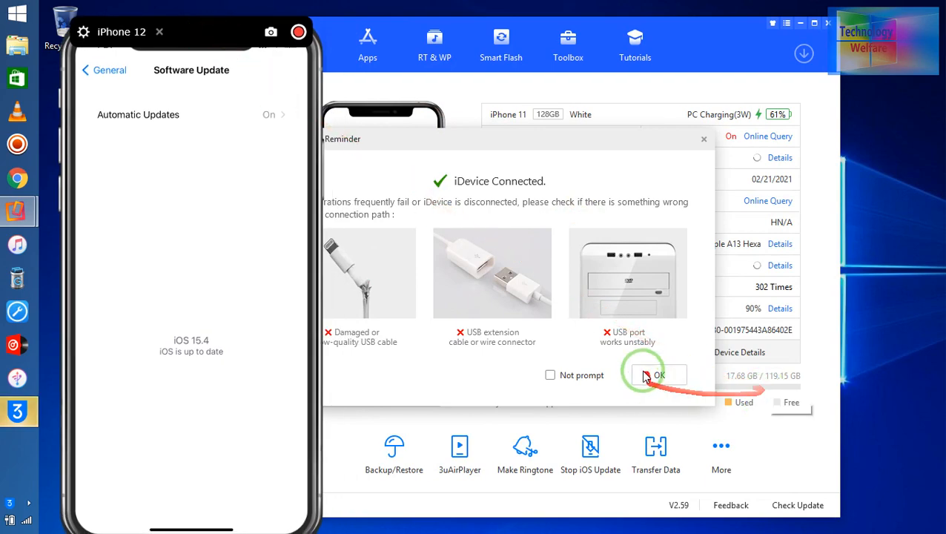
- Dismiss the iDevice Connected reminder and open the Smart Flash firmware list
left_click(657, 375)
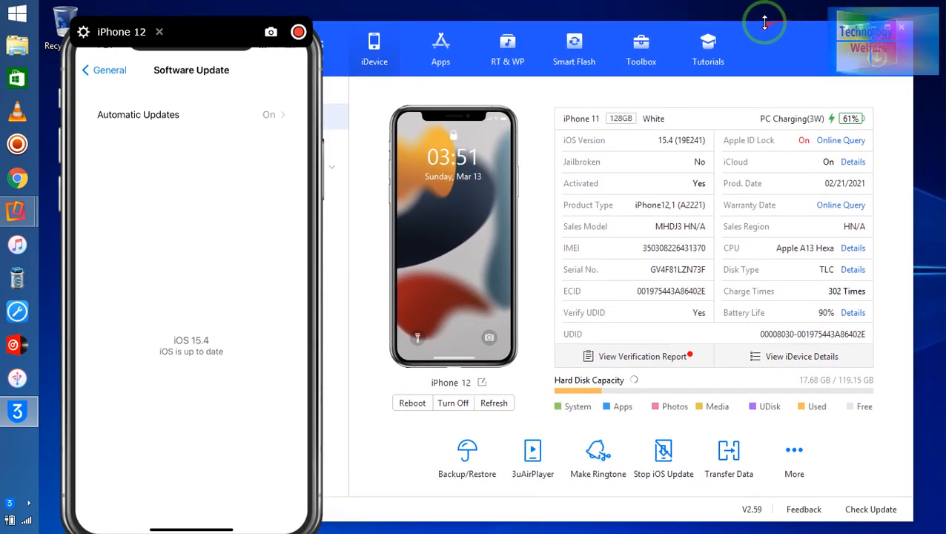
left_click(573, 45)
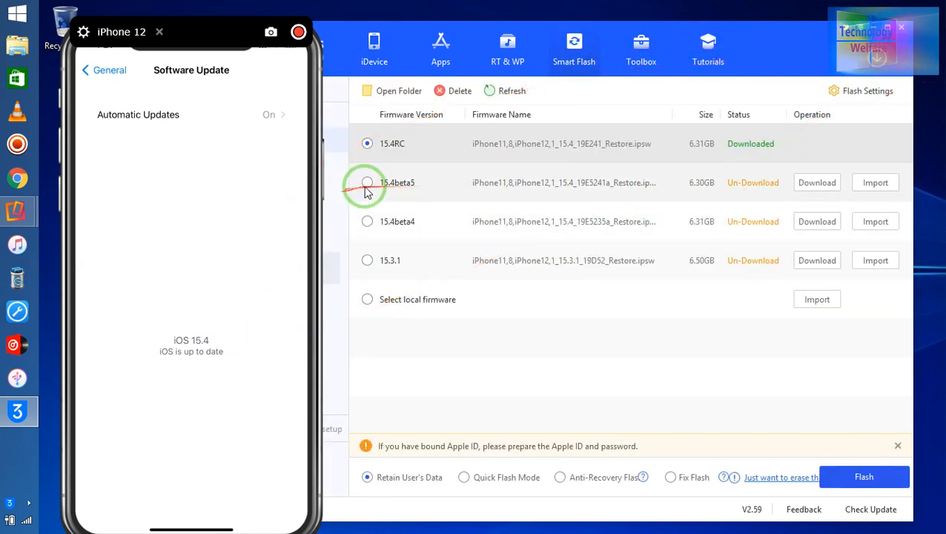
mouse_move(434, 187)
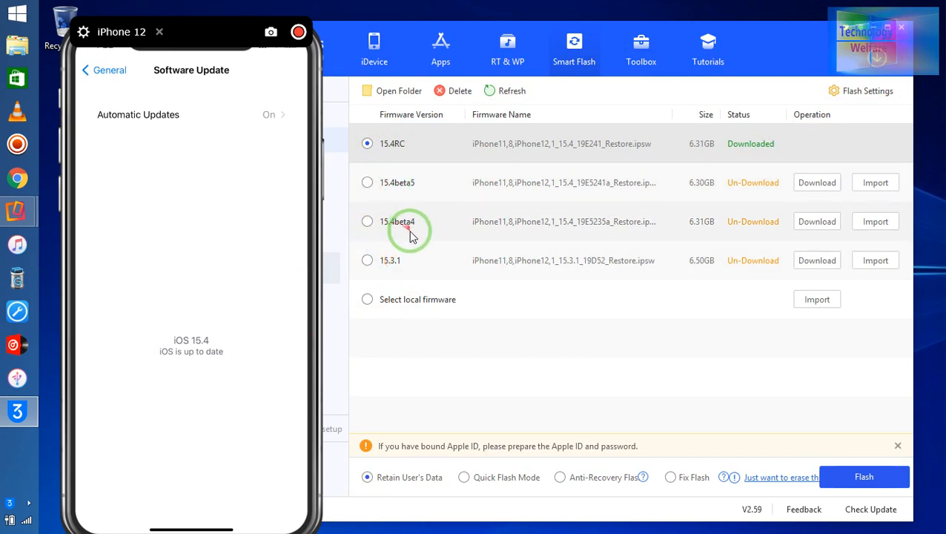
mouse_move(405, 265)
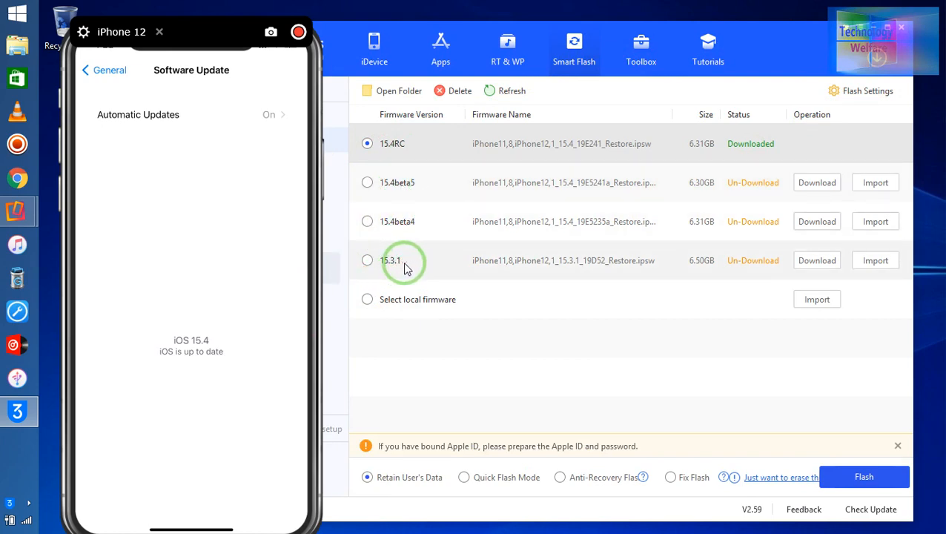
mouse_move(411, 265)
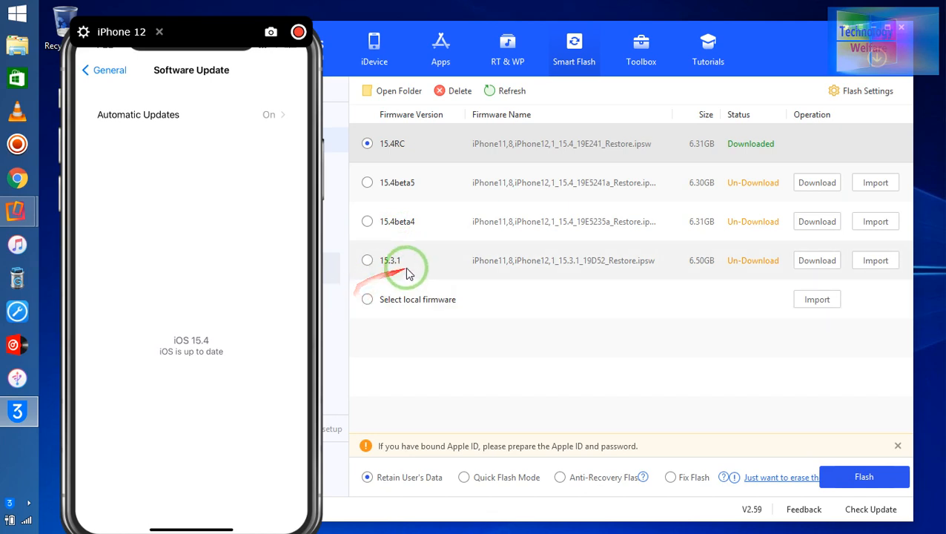
mouse_move(465, 306)
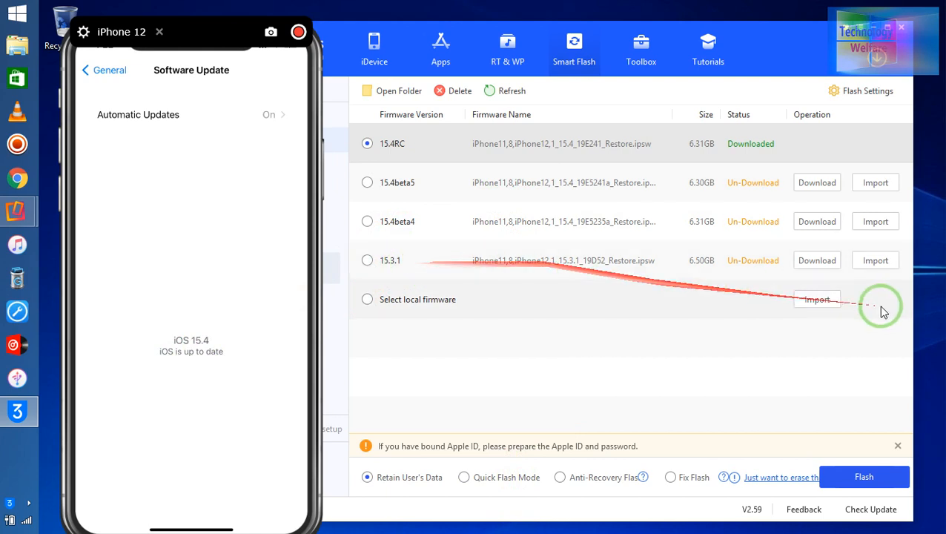
- Select firmware 15.3.1, start its download, then pause it in the download list
left_click(367, 260)
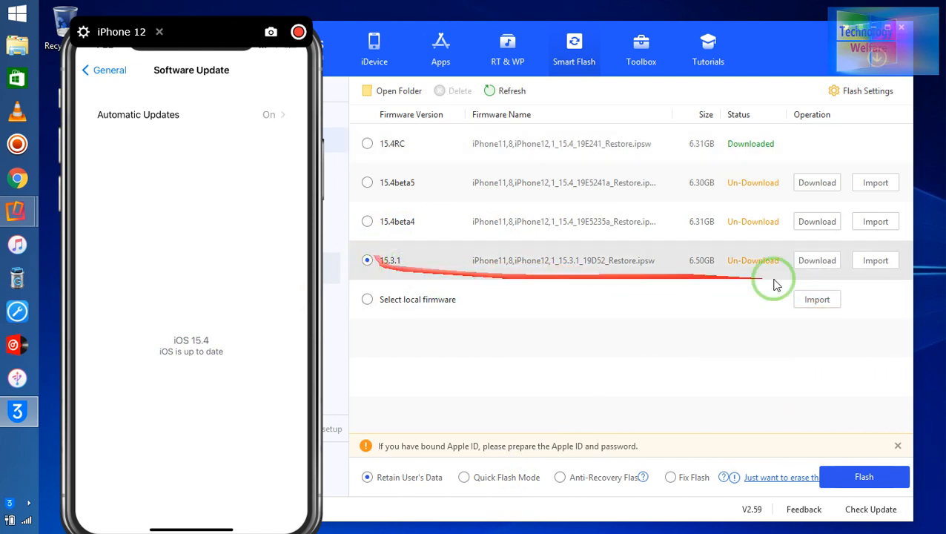
left_click(816, 260)
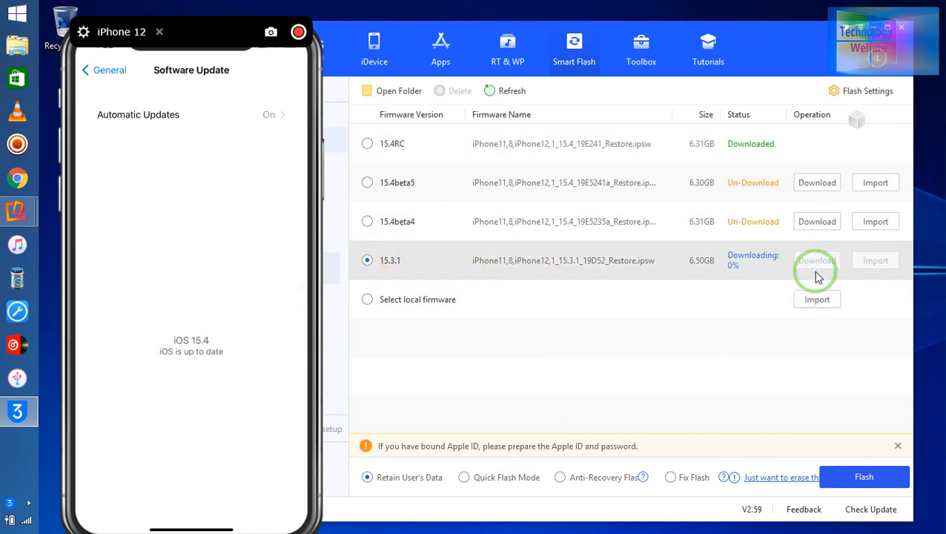
left_click(816, 260)
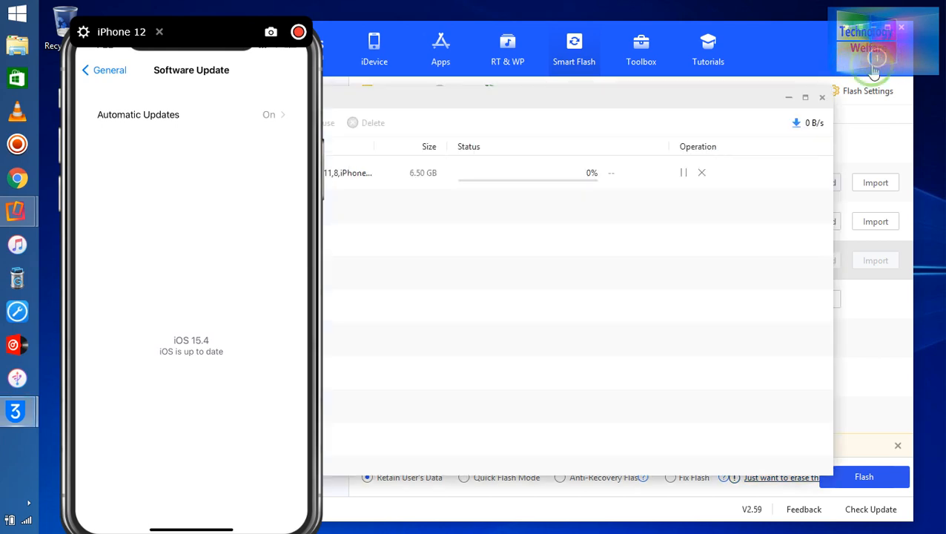
left_click(683, 172)
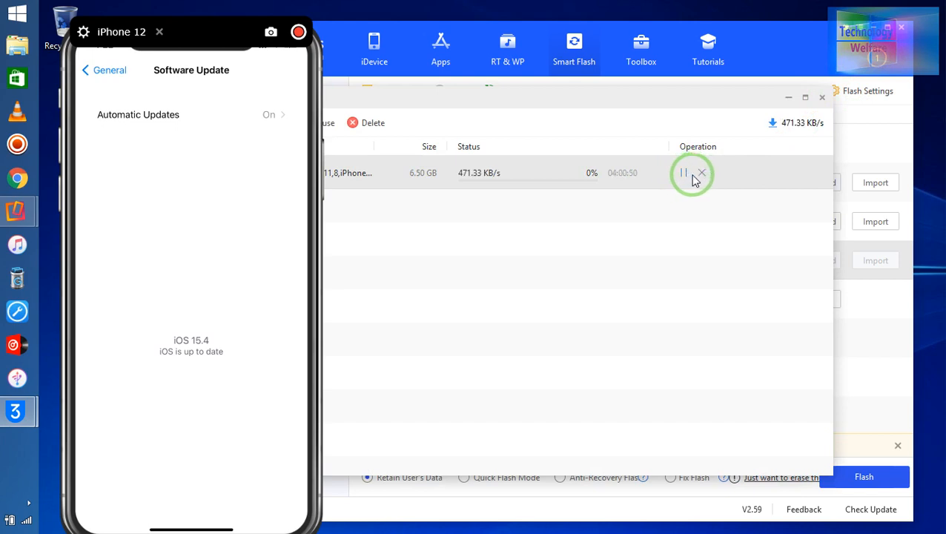
left_click(683, 172)
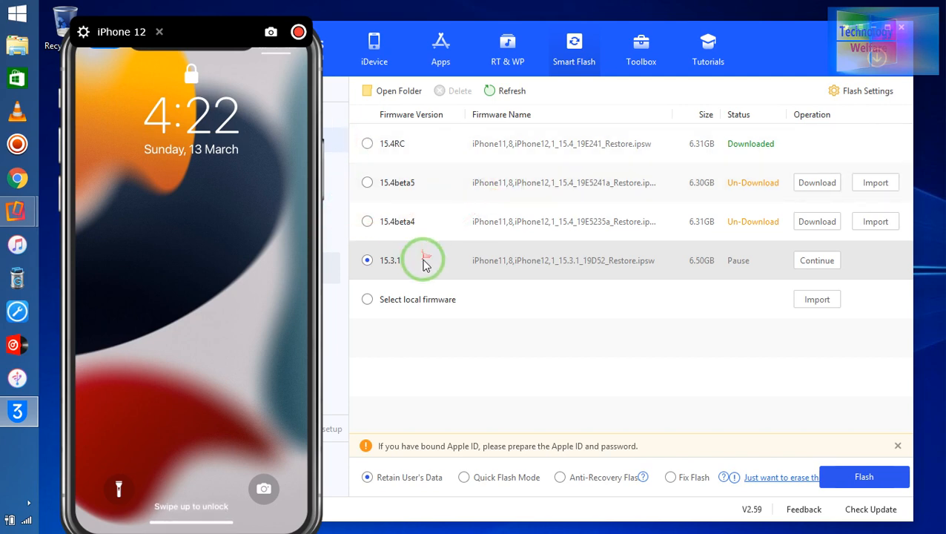
mouse_move(442, 237)
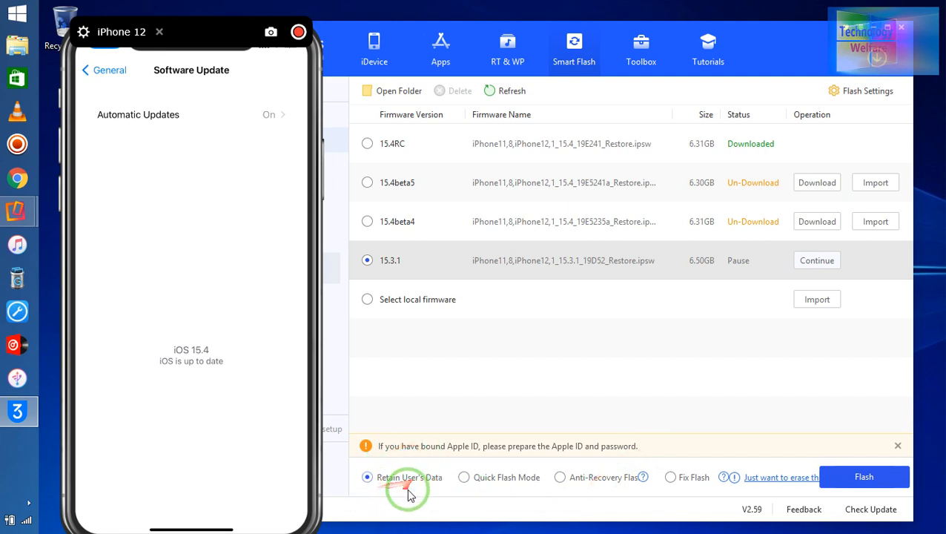
mouse_move(460, 483)
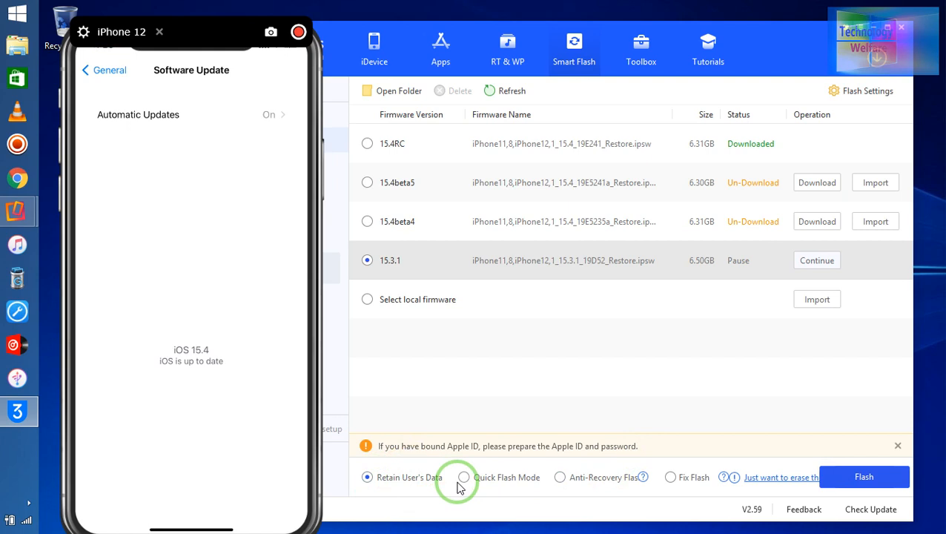
mouse_move(623, 515)
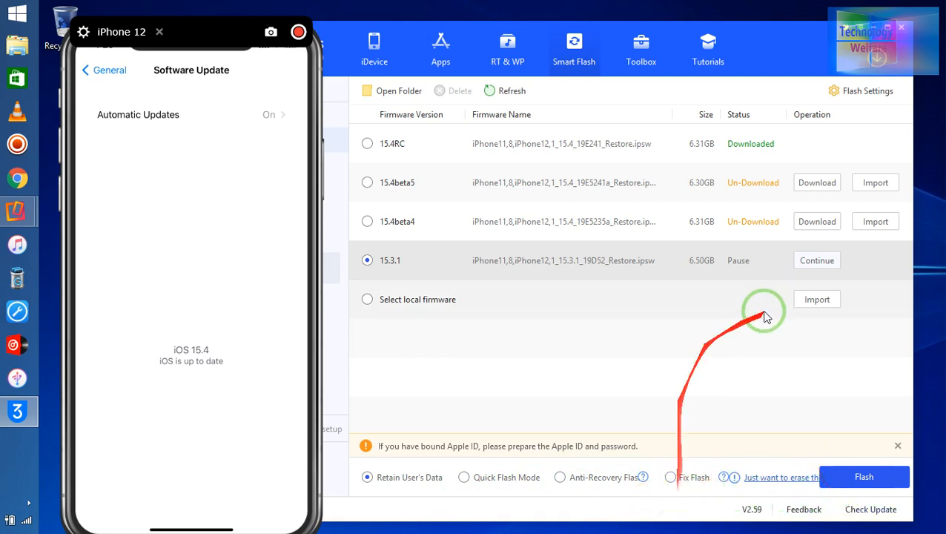
mouse_move(756, 341)
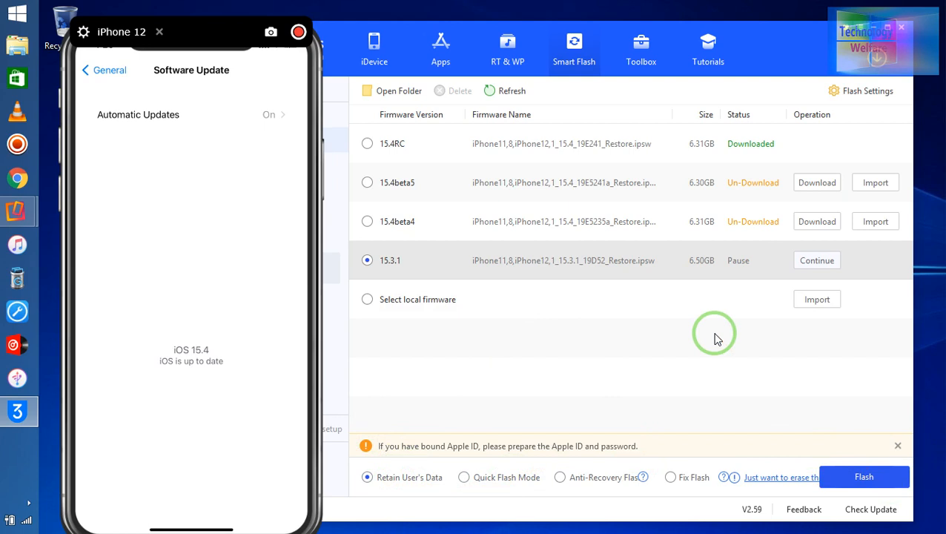
mouse_move(789, 49)
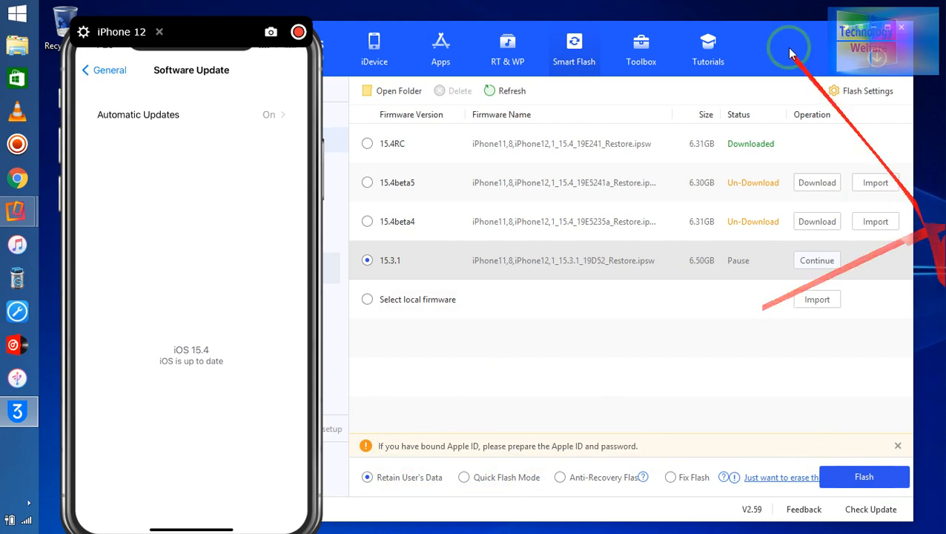
- Refresh the Smart Flash list and enable Retain User's Data for flashing
left_click(505, 90)
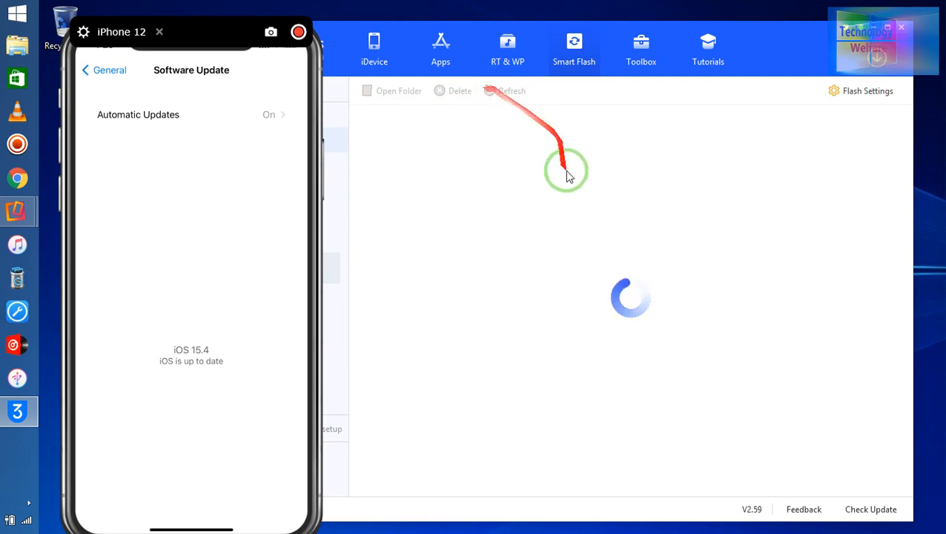
left_click(511, 91)
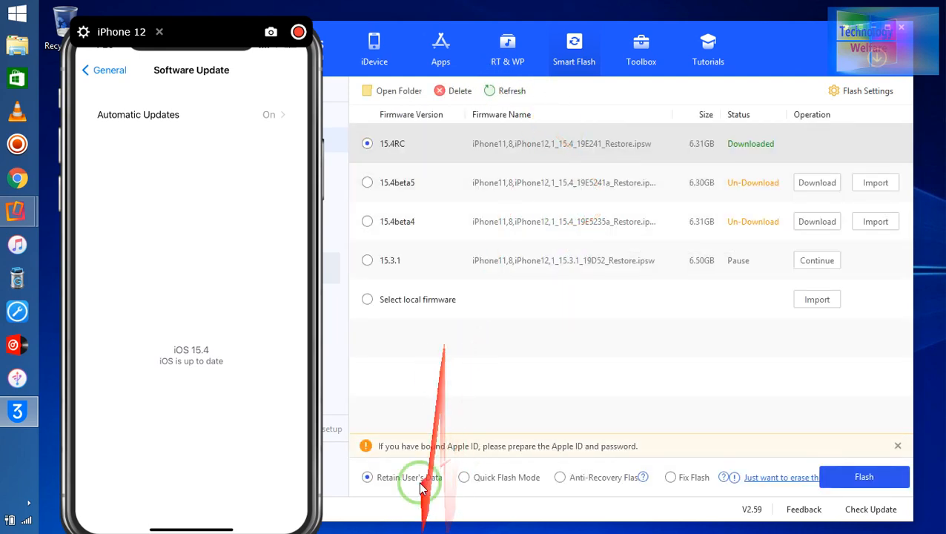
mouse_move(593, 388)
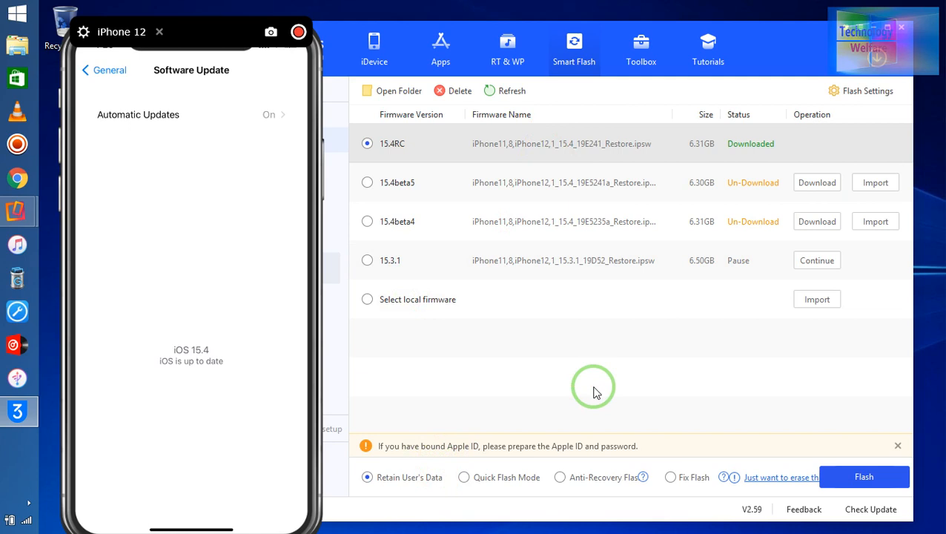